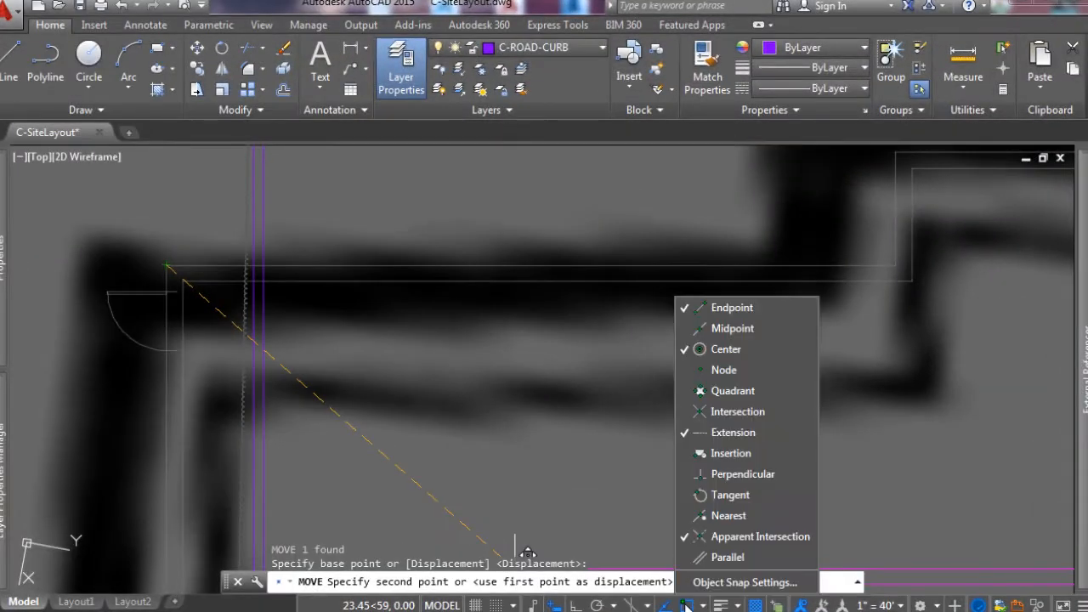
mouse_move(237, 233)
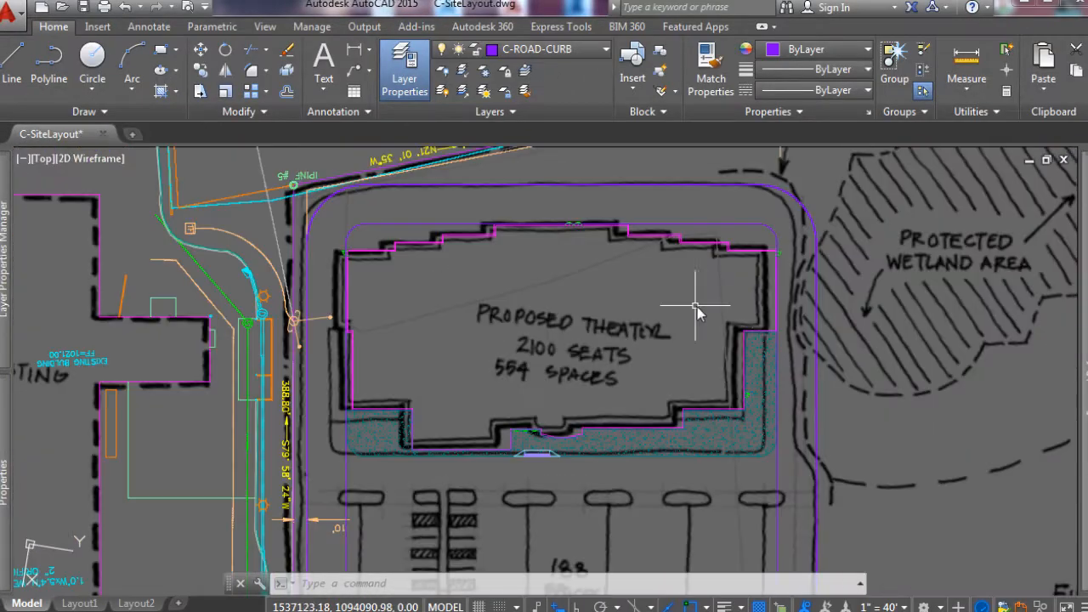
mouse_move(292, 292)
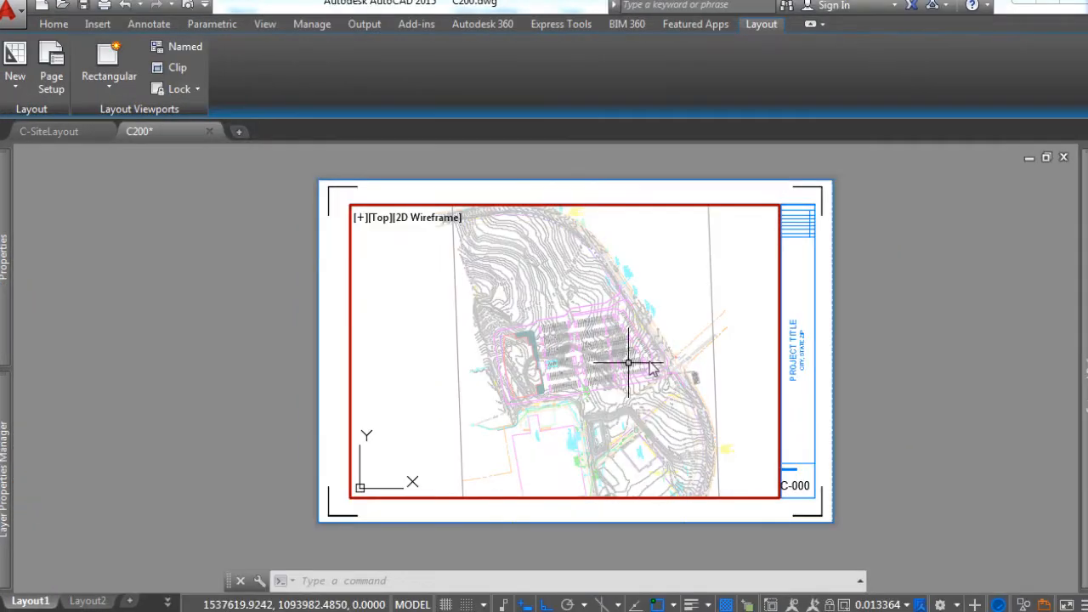
Step: Return to paper space on the C200 layout by double-clicking outside the viewport
double_click(625, 366)
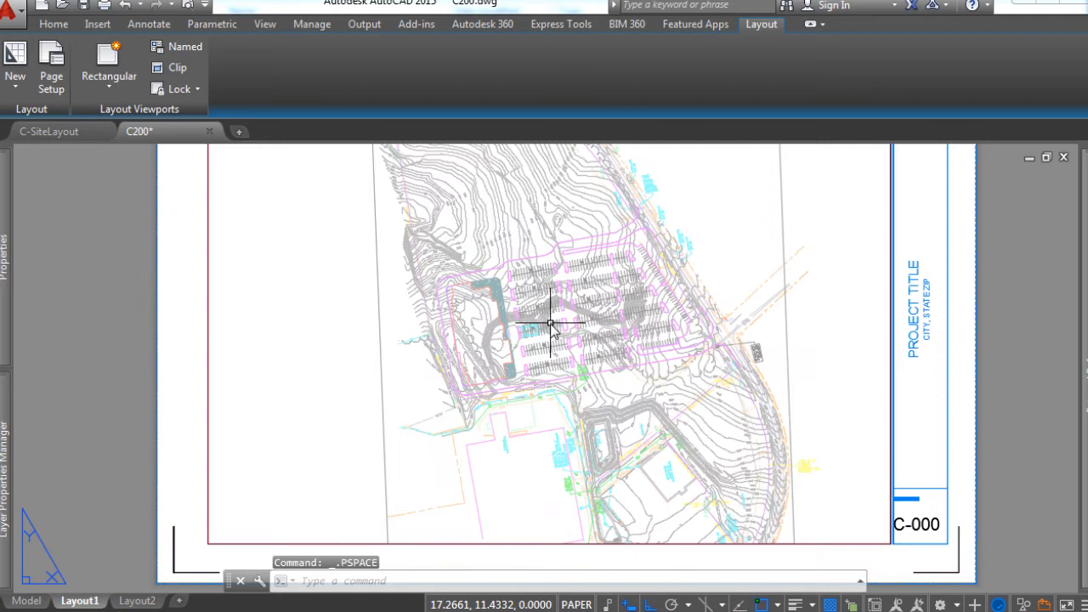